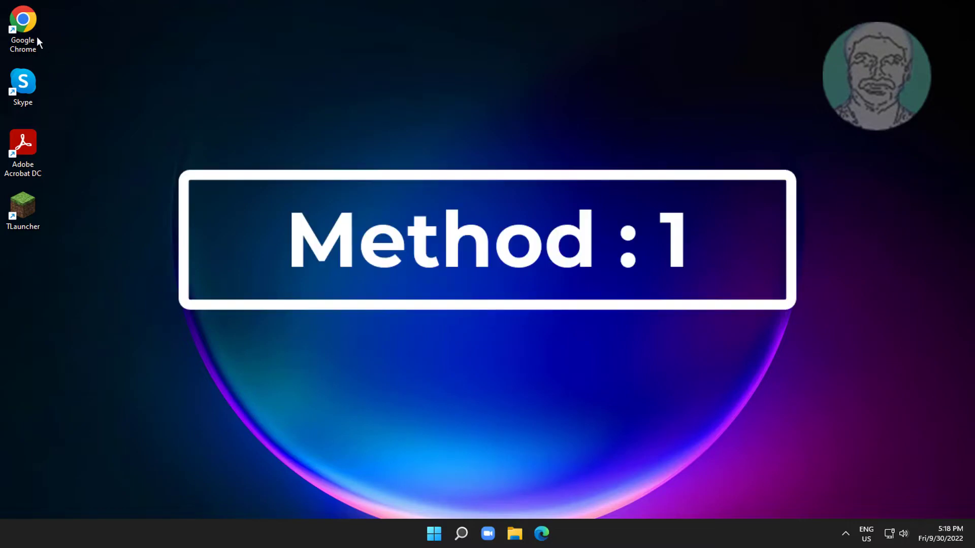
Step: Launch Google Chrome from the desktop shortcut and show its three-dot main menu
{"action": "double_click", "coordinate": [24, 23]}
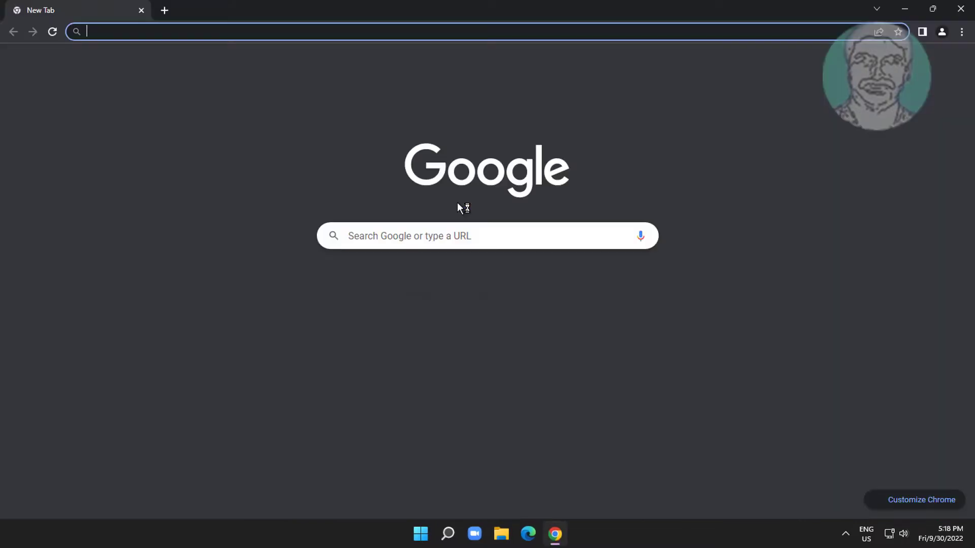
{"action": "left_click", "coordinate": [963, 32]}
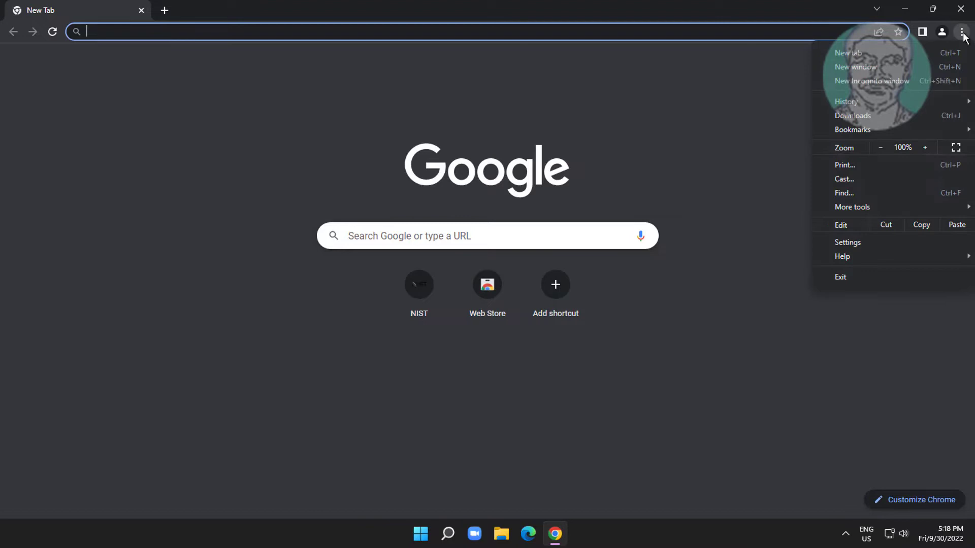
{"action": "mouse_move", "coordinate": [846, 243]}
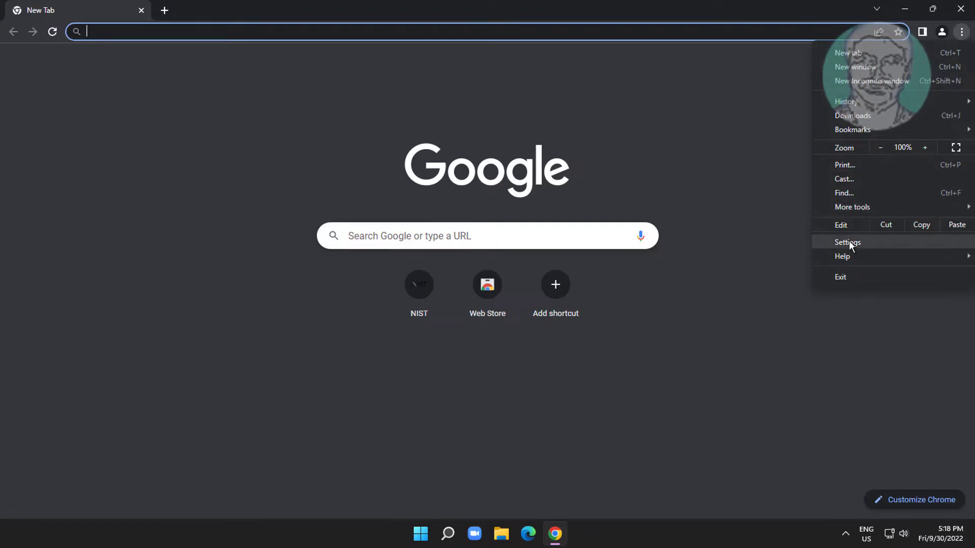
Step: Go to Chrome Settings and show the Privacy and security page
{"action": "left_click", "coordinate": [847, 242]}
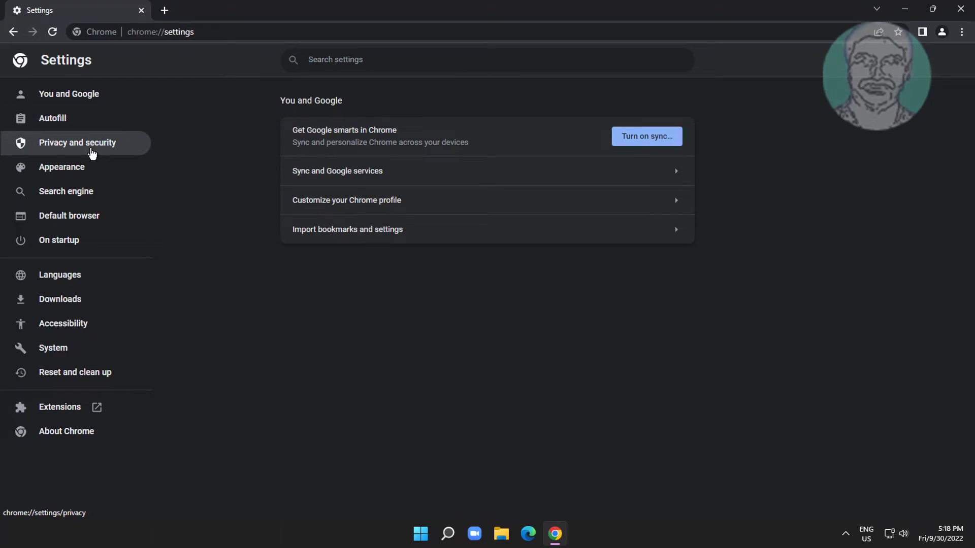
{"action": "left_click", "coordinate": [79, 142]}
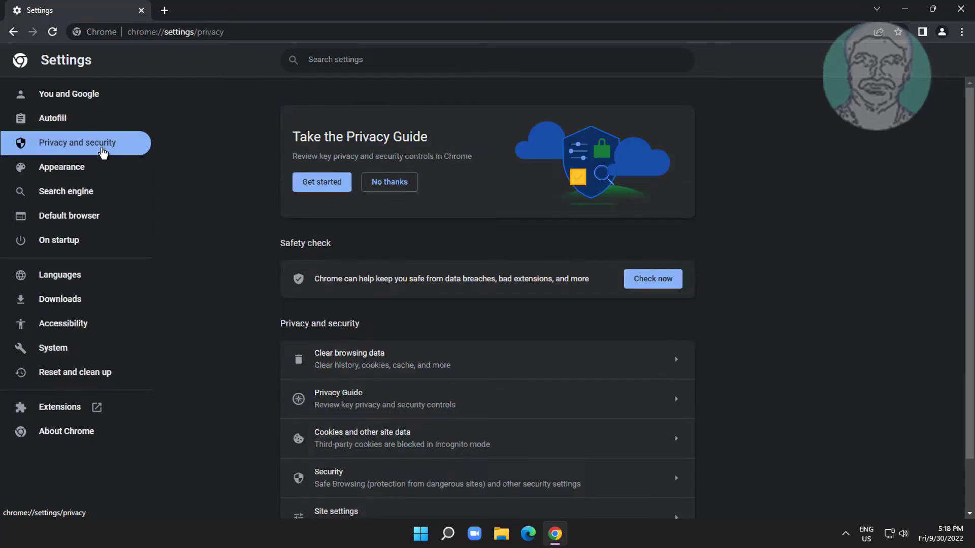
{"action": "mouse_move", "coordinate": [390, 368]}
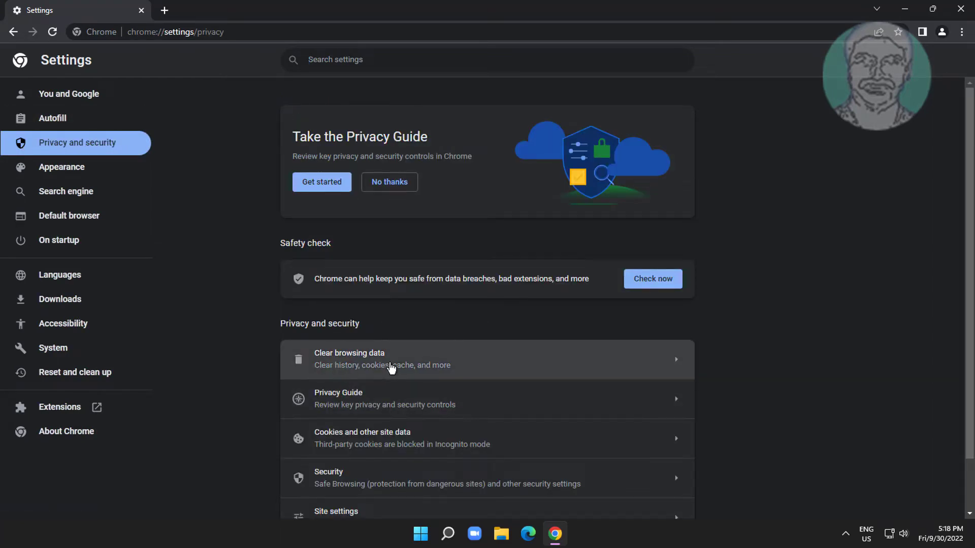
Step: Under Advanced, uncheck Browsing and Download history, then clear cookies and cached files for all time
{"action": "left_click", "coordinate": [392, 359]}
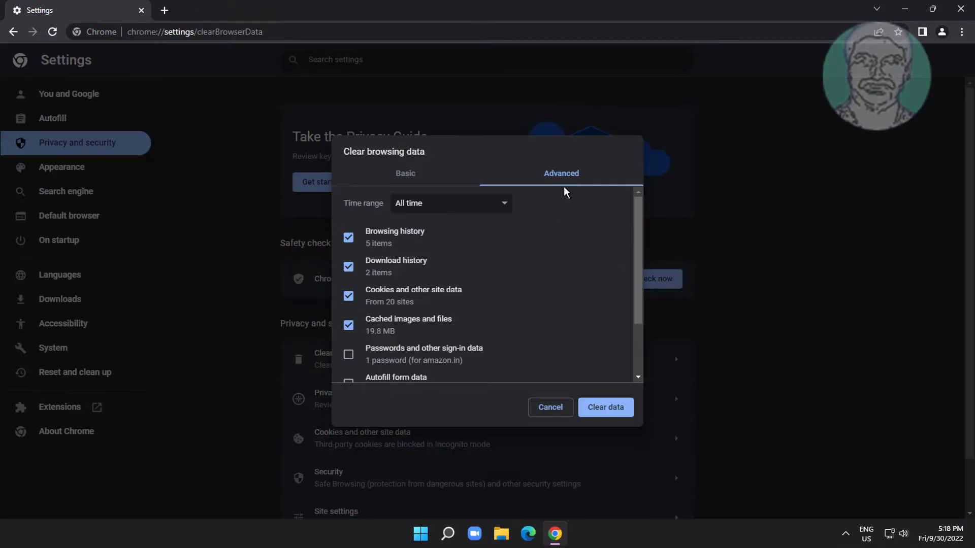
{"action": "mouse_move", "coordinate": [364, 255]}
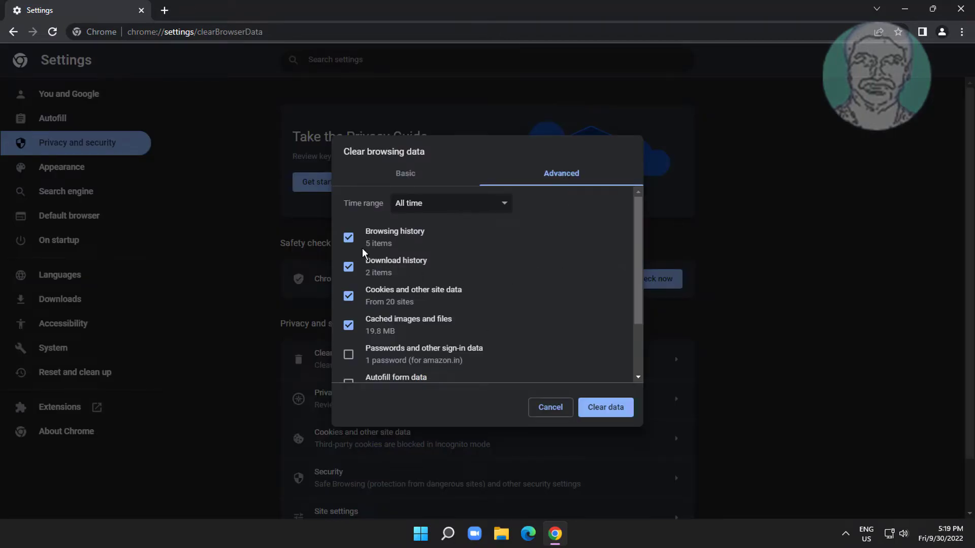
{"action": "left_click", "coordinate": [348, 238]}
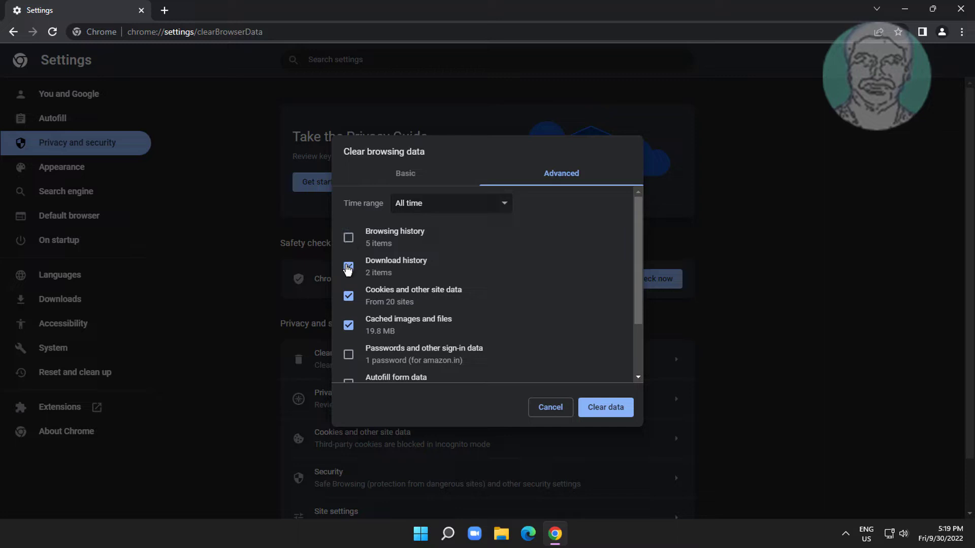
{"action": "left_click", "coordinate": [349, 266]}
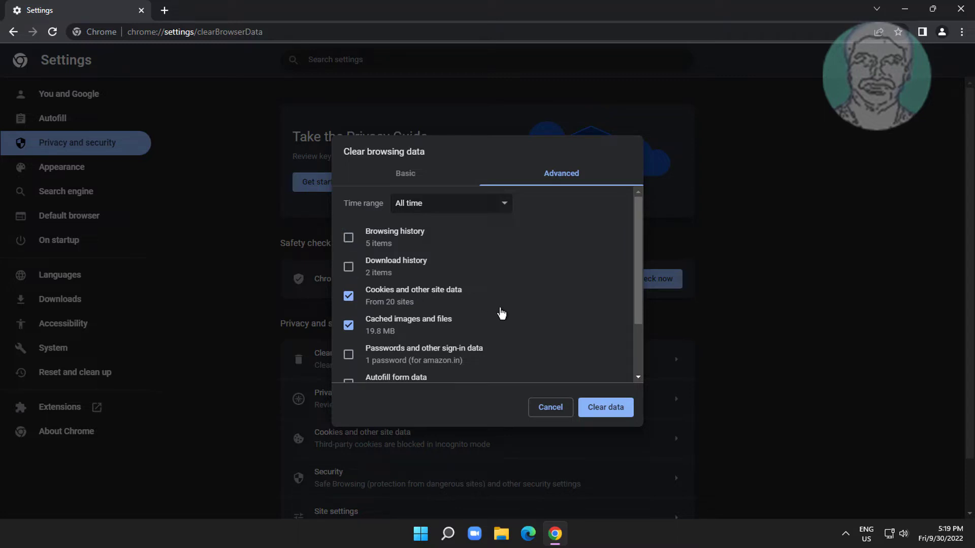
{"action": "scroll", "scroll_direction": "down", "scroll_amount": 3}
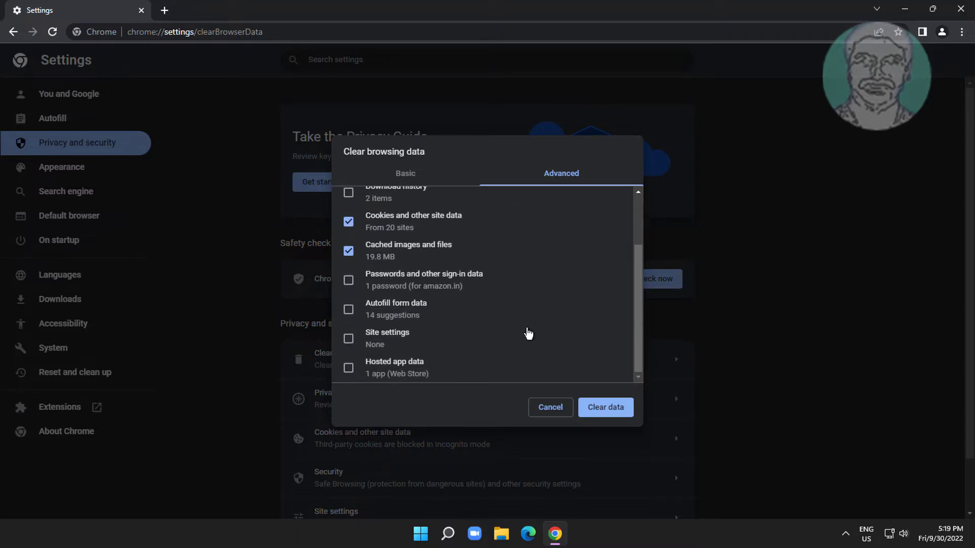
{"action": "scroll", "scroll_direction": "up", "scroll_amount": 3}
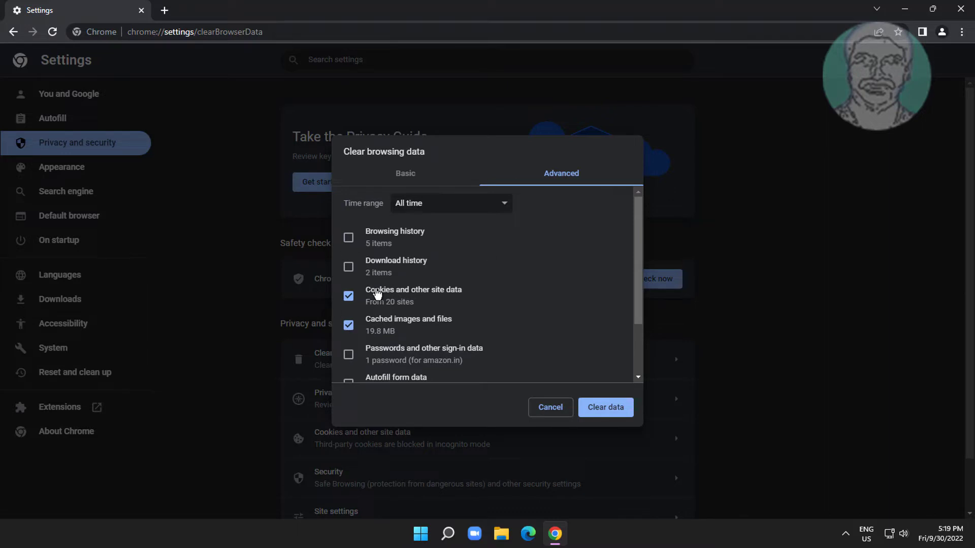
{"action": "left_click", "coordinate": [549, 407]}
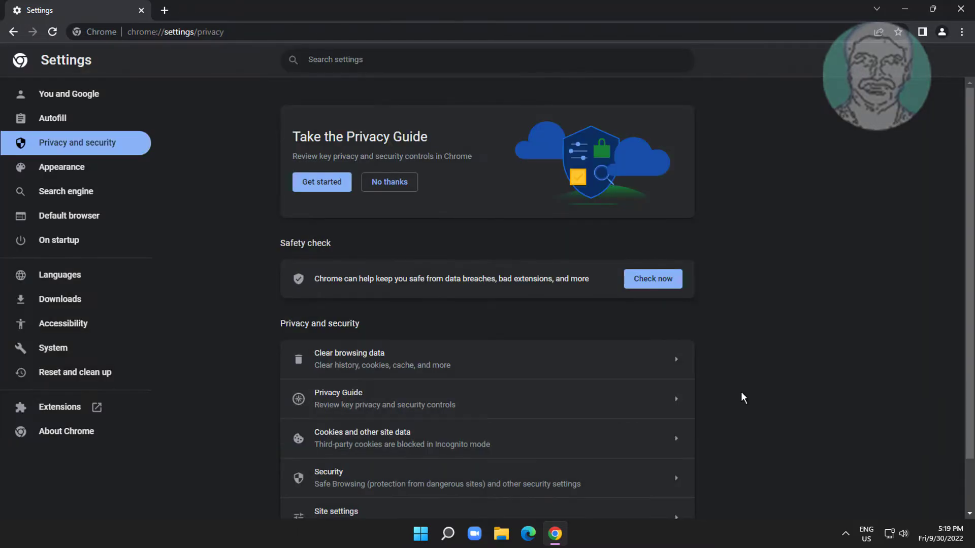
{"action": "mouse_move", "coordinate": [673, 387]}
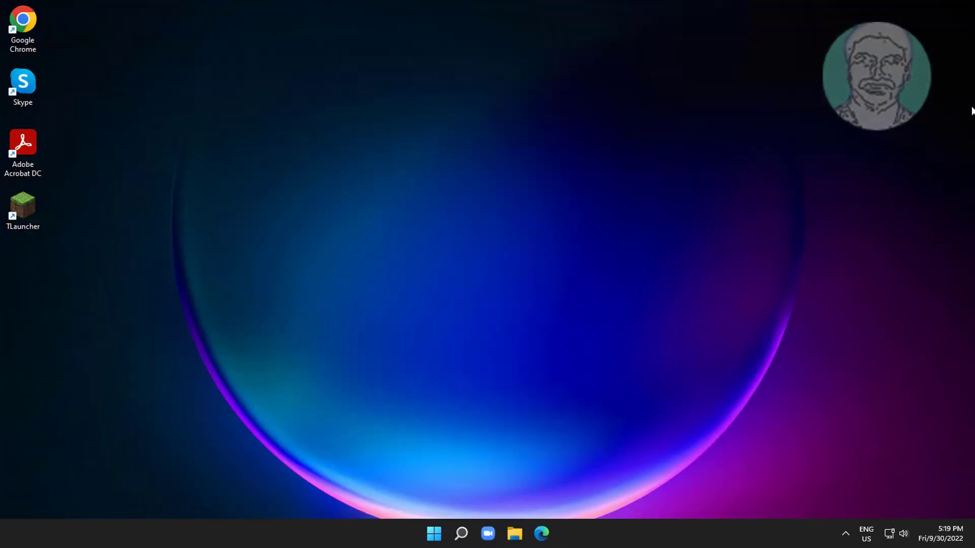
Step: Search Windows for 'cmd' to launch Command Prompt as administrator
{"action": "left_click", "coordinate": [461, 533]}
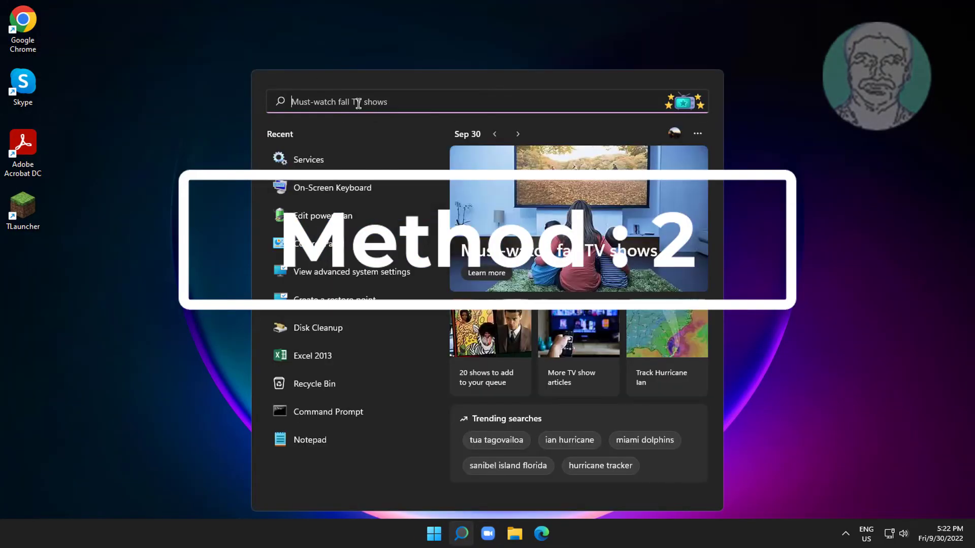
{"action": "type", "text": "cmd"}
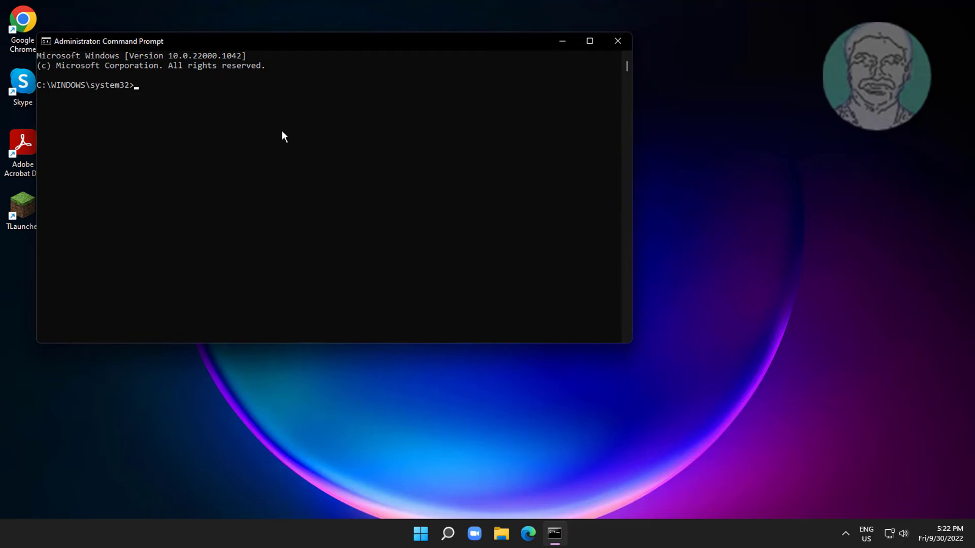
Step: Run 'netsh int ip reset' to reset the IP configuration
{"action": "type", "text": "netsh"}
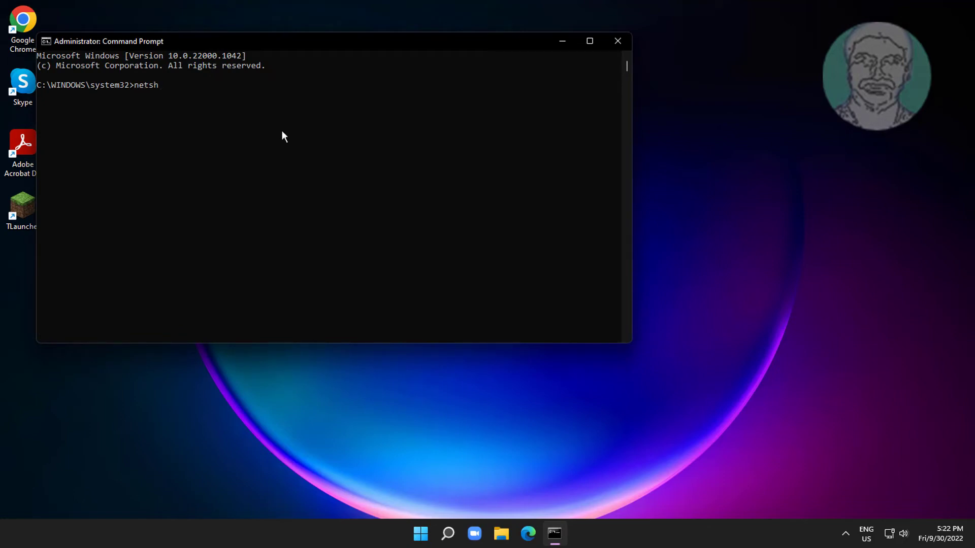
{"action": "type", "text": "int ip"}
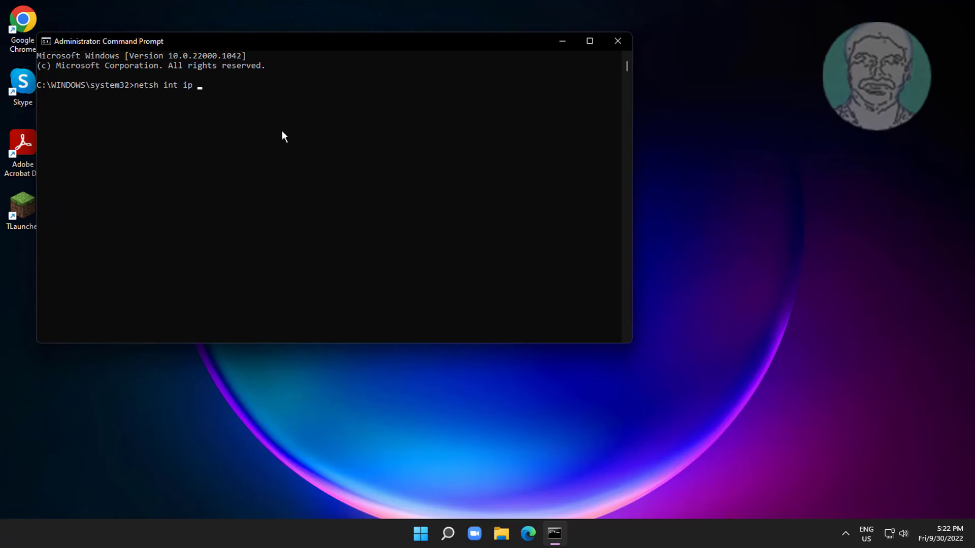
{"action": "type", "text": "reset"}
{"action": "type", "text": "net"}
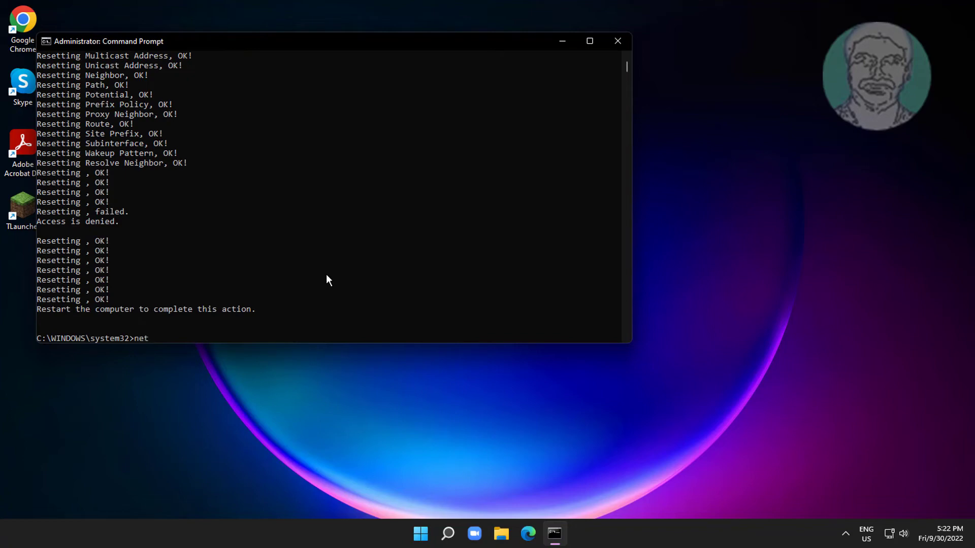
Step: Run 'netsh winsock reset', then exit the Command Prompt
{"action": "type", "text": "sh win"}
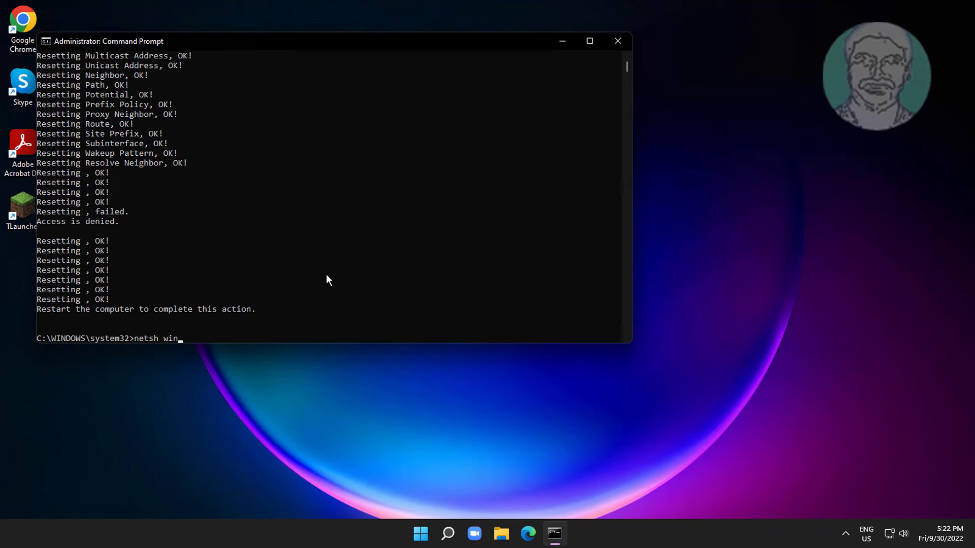
{"action": "type", "text": "sock res"}
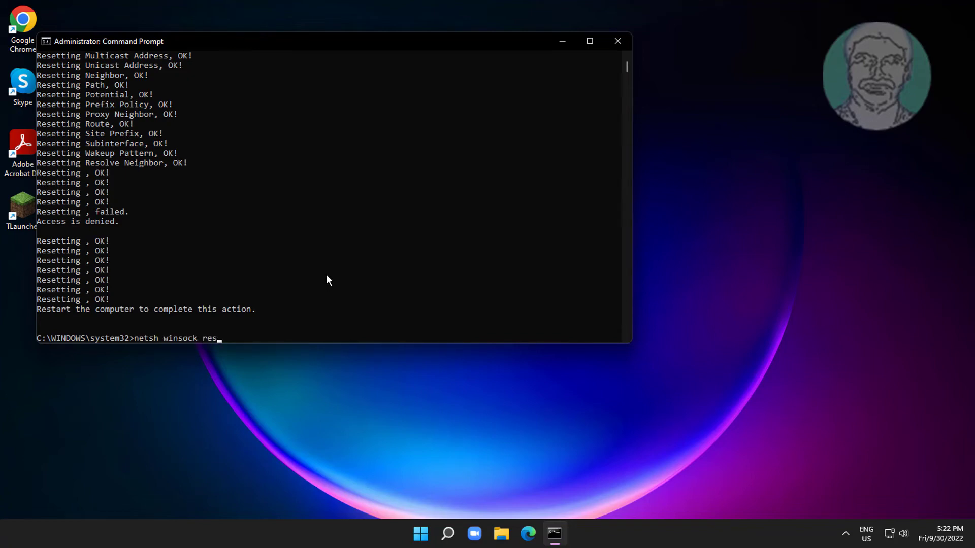
{"action": "key", "text": "Return"}
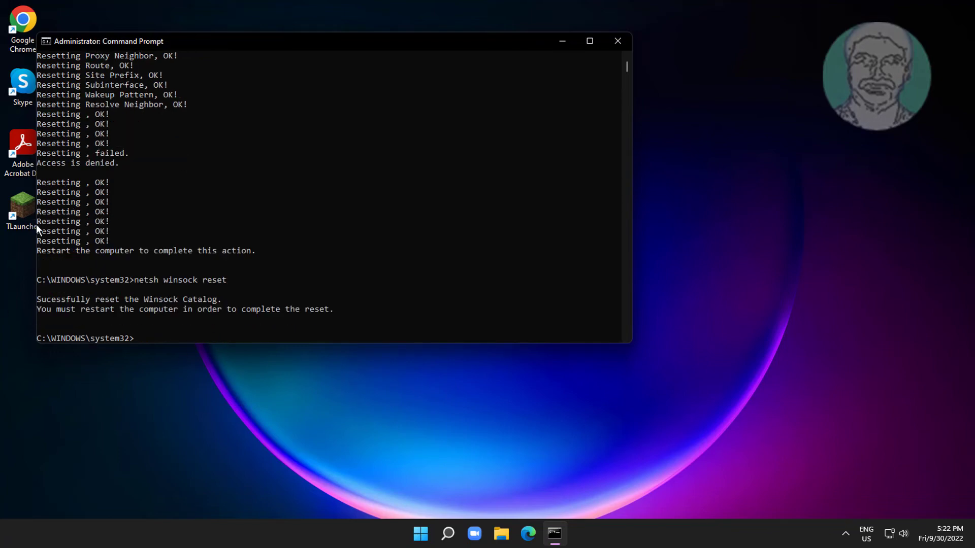
{"action": "type", "text": "exit"}
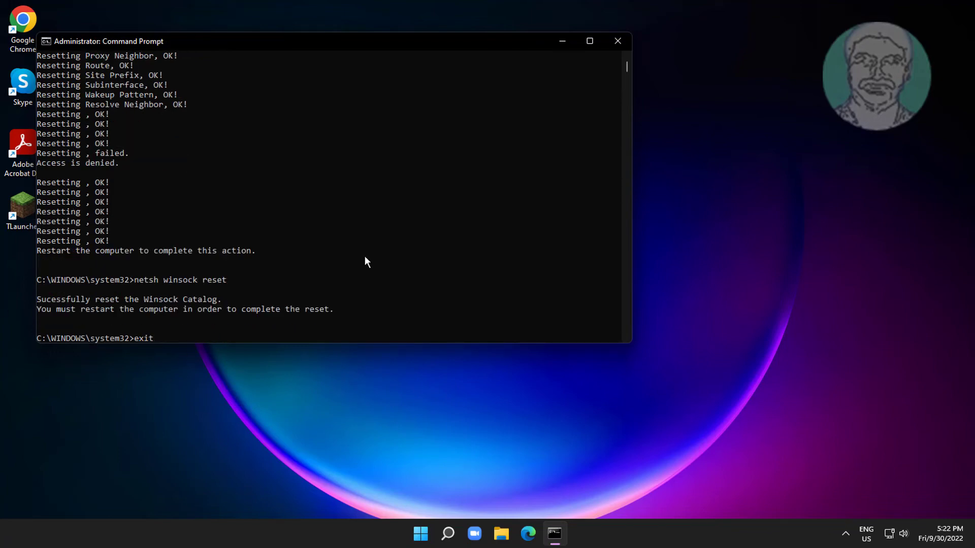
Step: Show the Start menu's Power options to restart Windows
{"action": "left_click", "coordinate": [433, 533]}
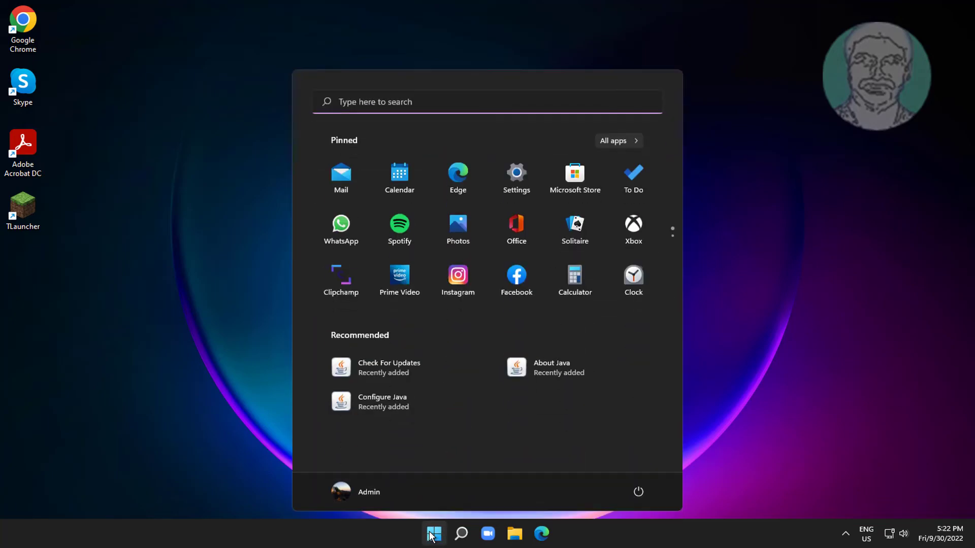
{"action": "left_click", "coordinate": [638, 491]}
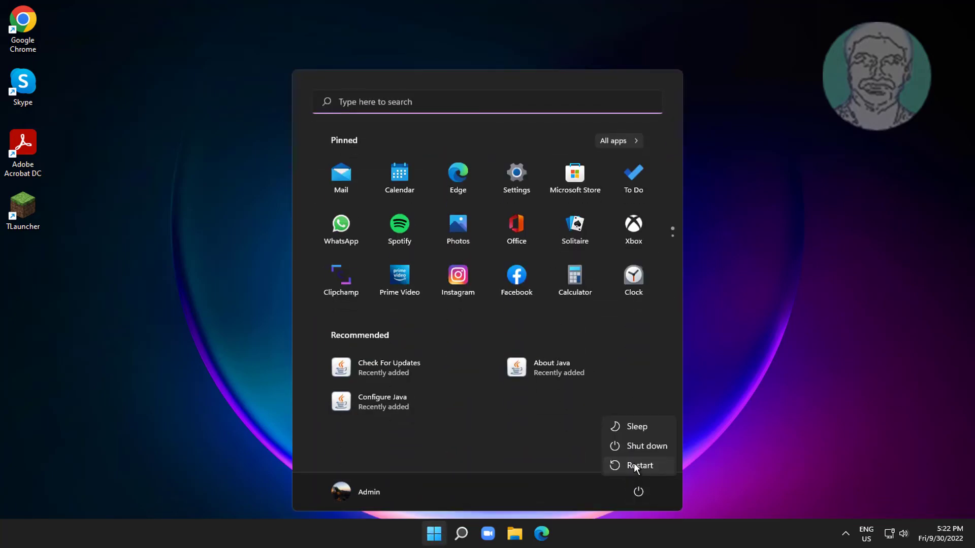